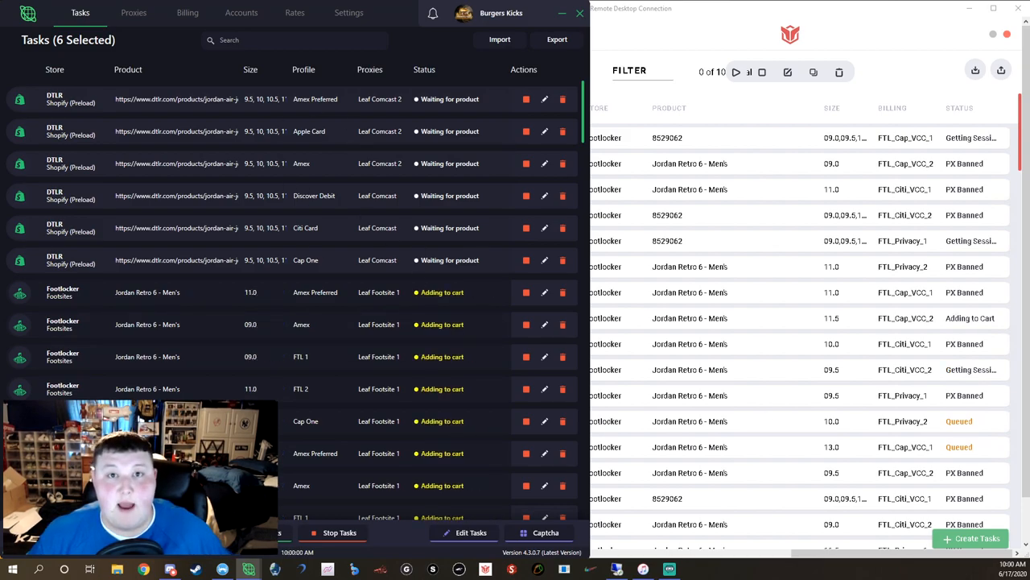
Step: Replace the product link for the six selected DTLR tasks with the Air Jordan Retro 6 Hare link and save
scroll(down, 3)
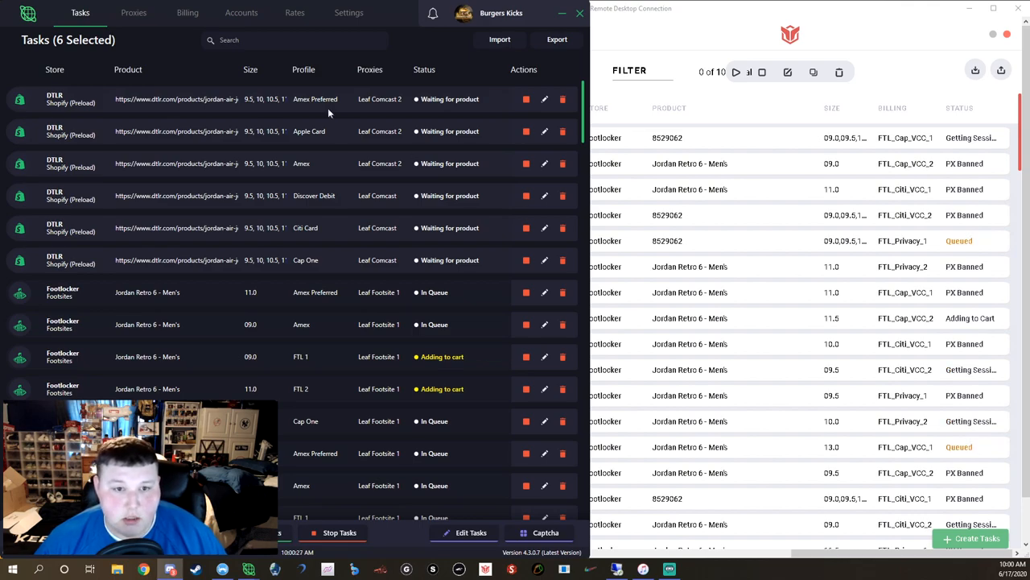
click(470, 531)
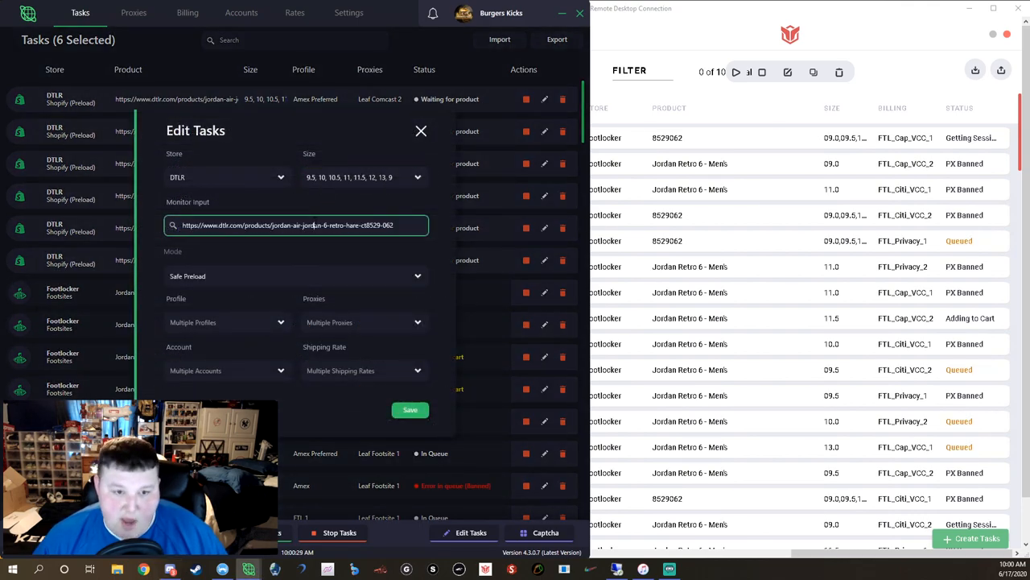
triple_click(296, 225)
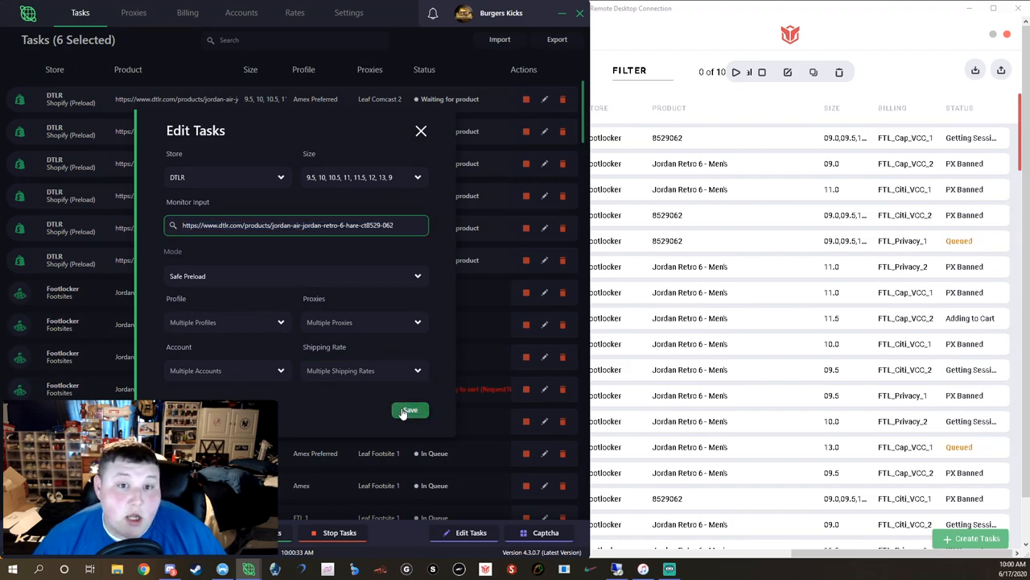
click(409, 411)
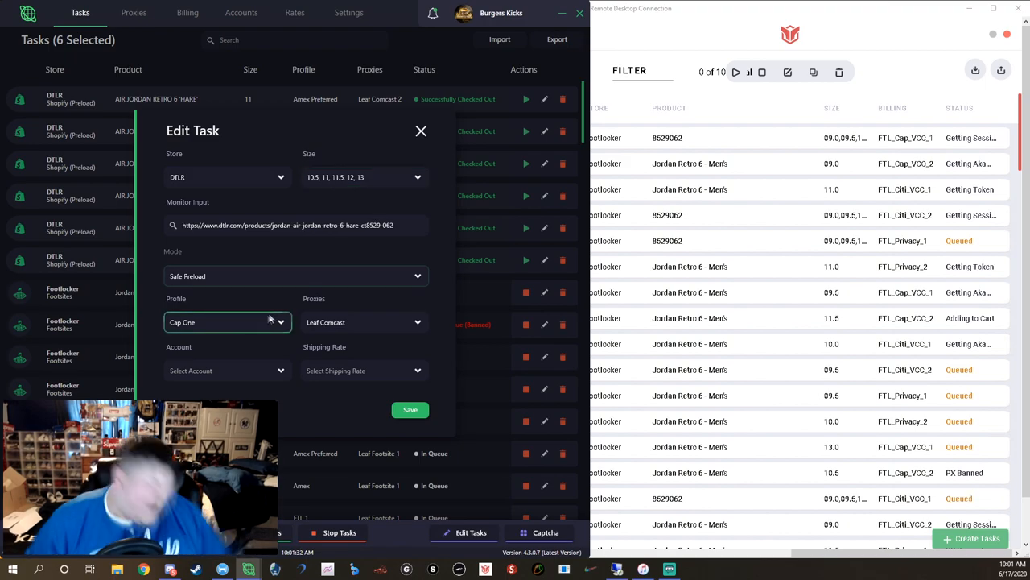
Step: Switch the unfinished task's profile to Privacy 2, save it, and review another task's settings unchanged
click(228, 322)
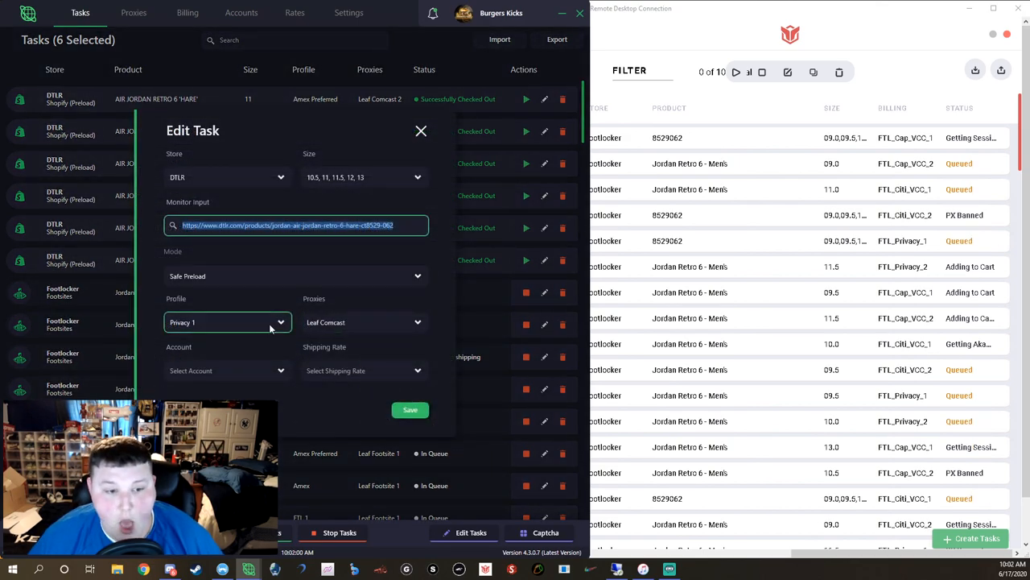
click(229, 322)
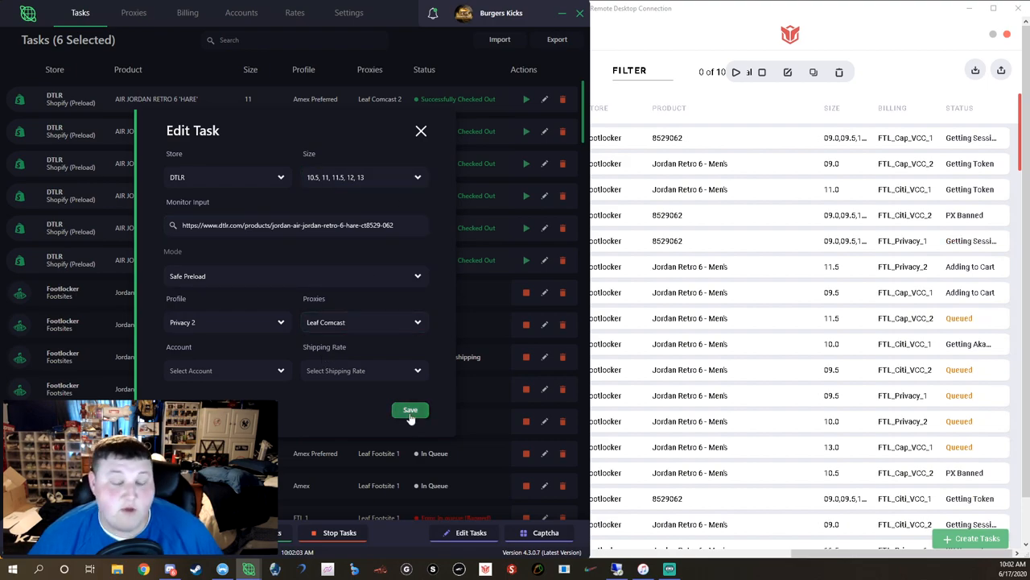
click(409, 410)
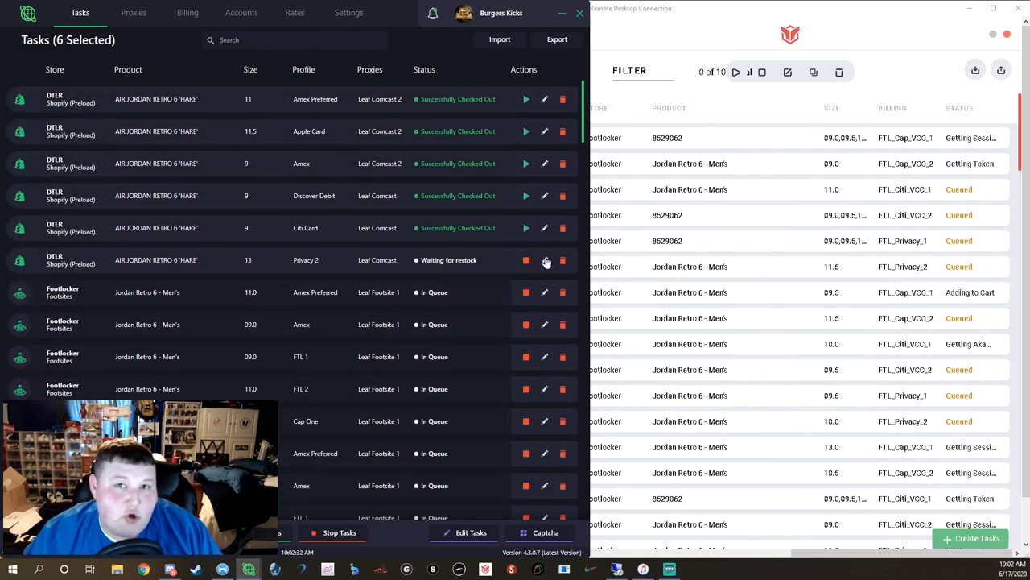
click(545, 261)
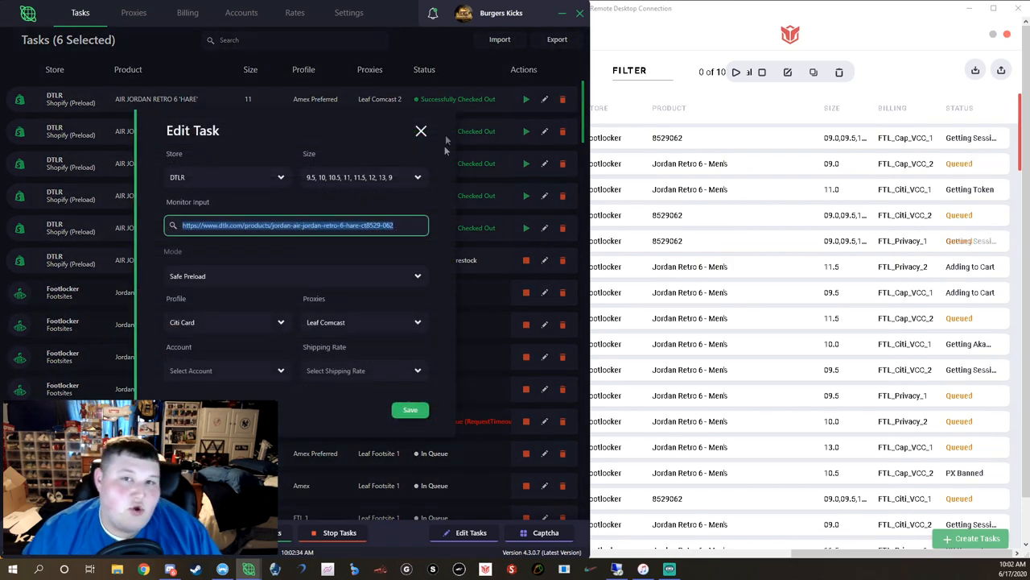
click(420, 131)
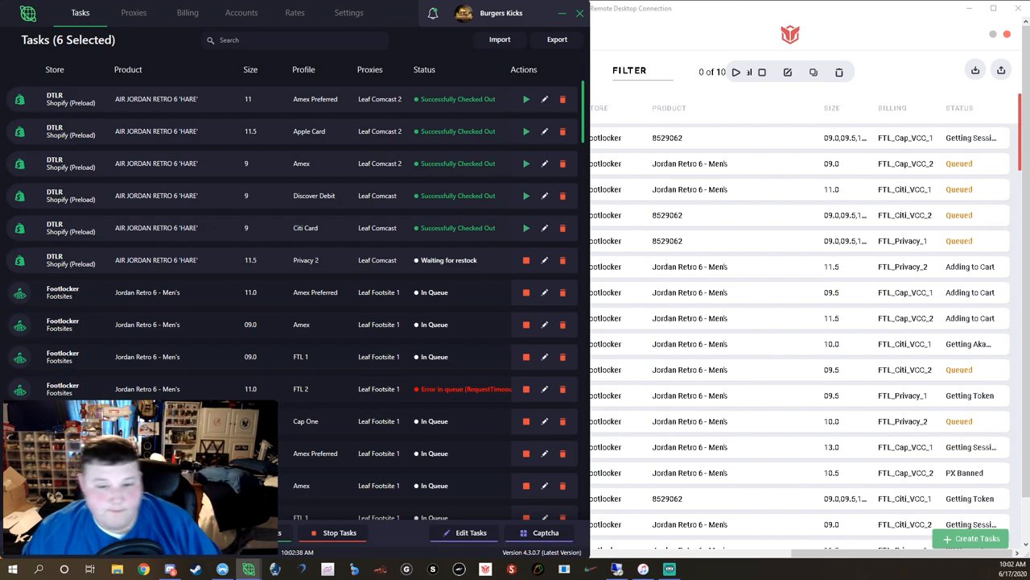
Step: Scroll through the DTLR, Footlocker, Champs and EastBay Jordan Retro 6 tasks, leaving 95 in the list
scroll(down, 3)
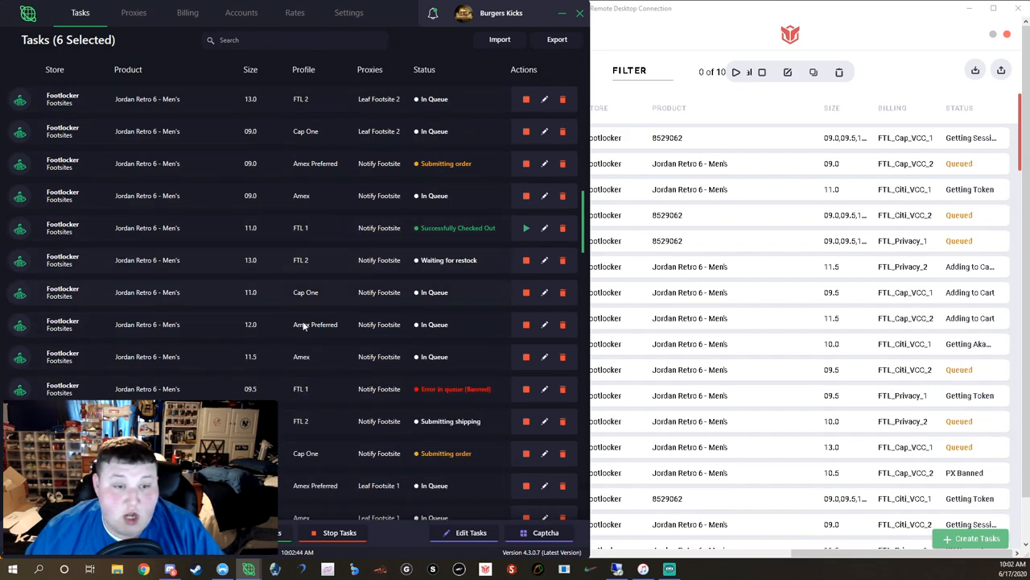
scroll(down, 3)
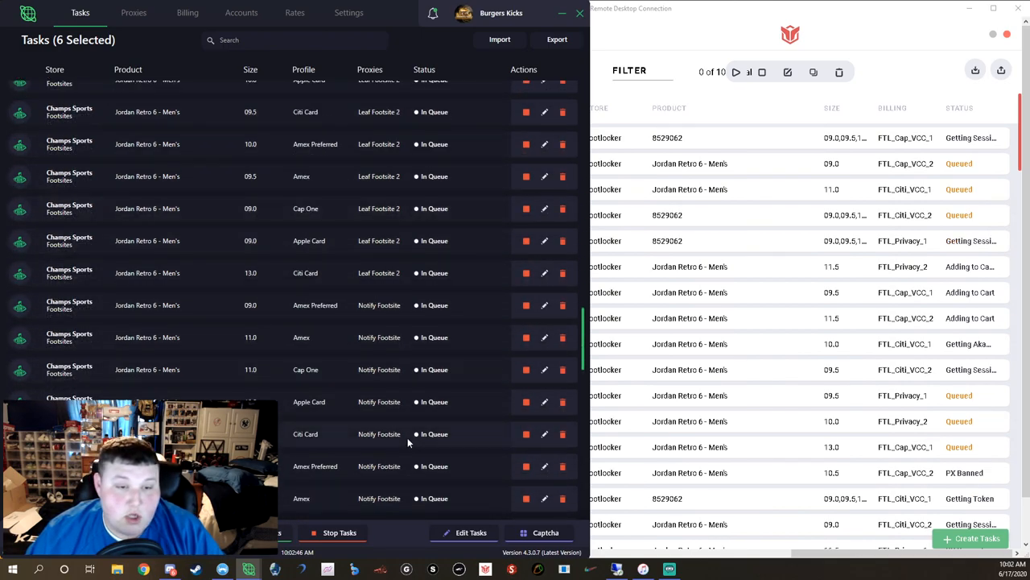
scroll(down, 3)
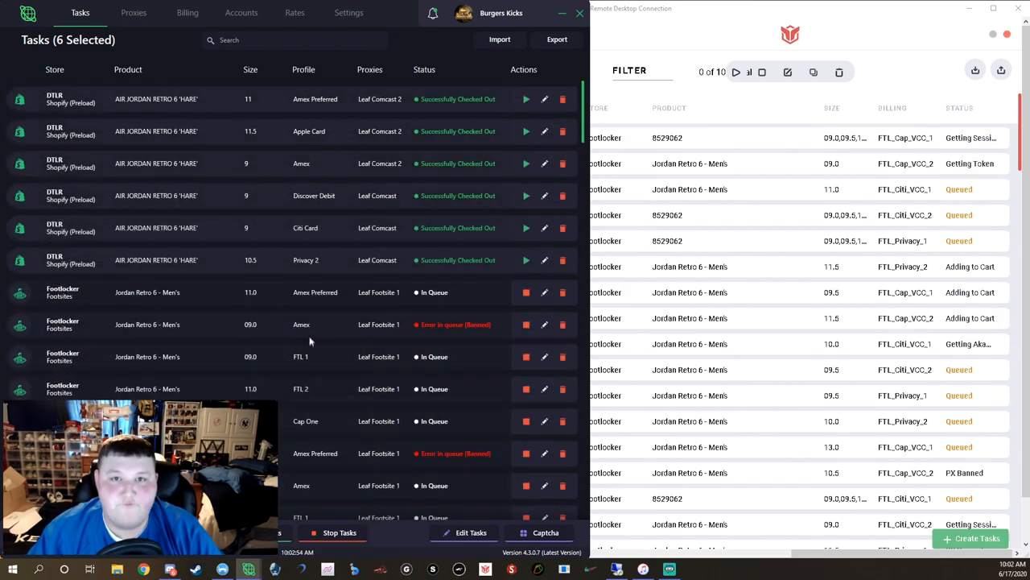
scroll(down, 3)
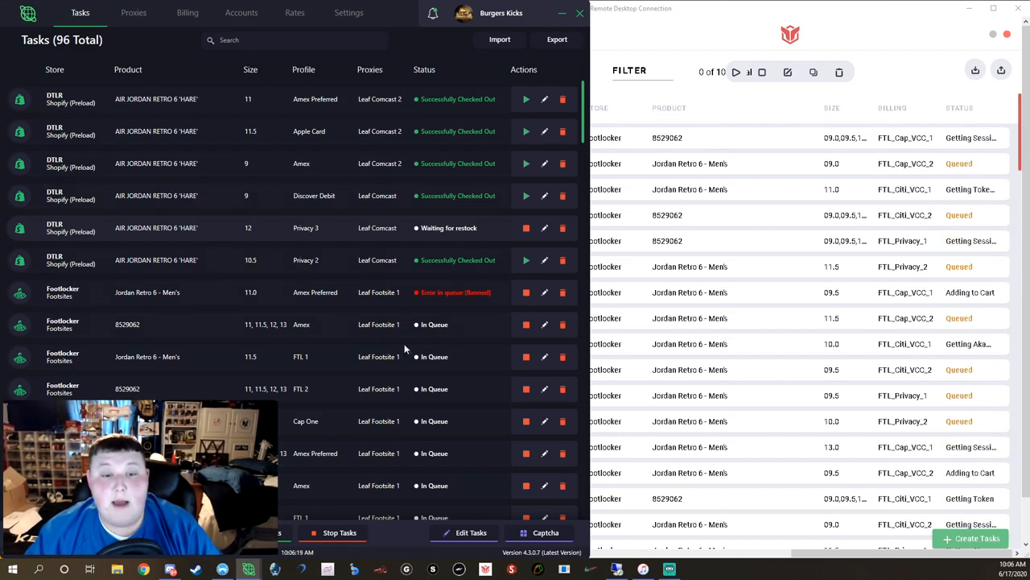
scroll(down, 3)
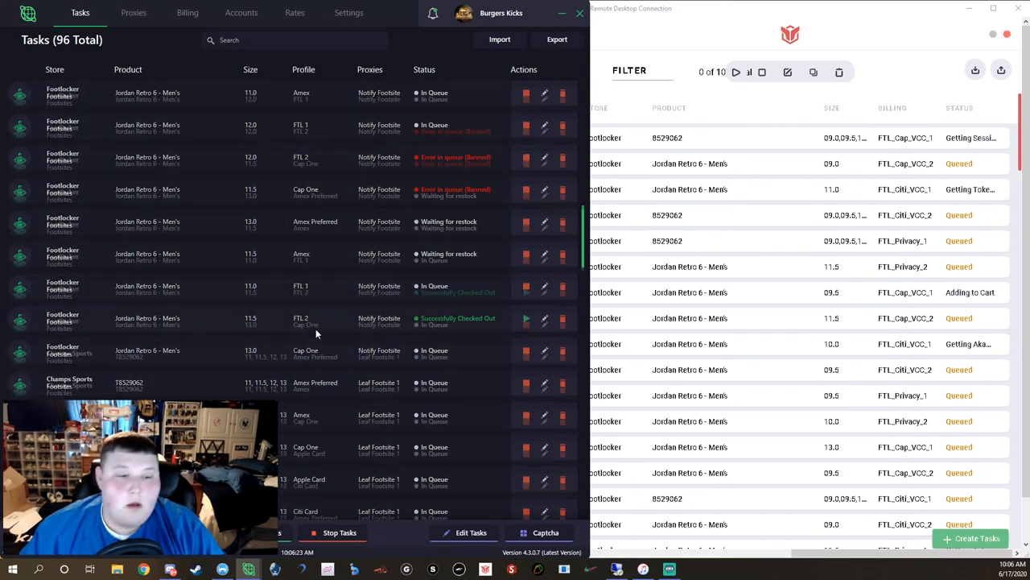
scroll(down, 3)
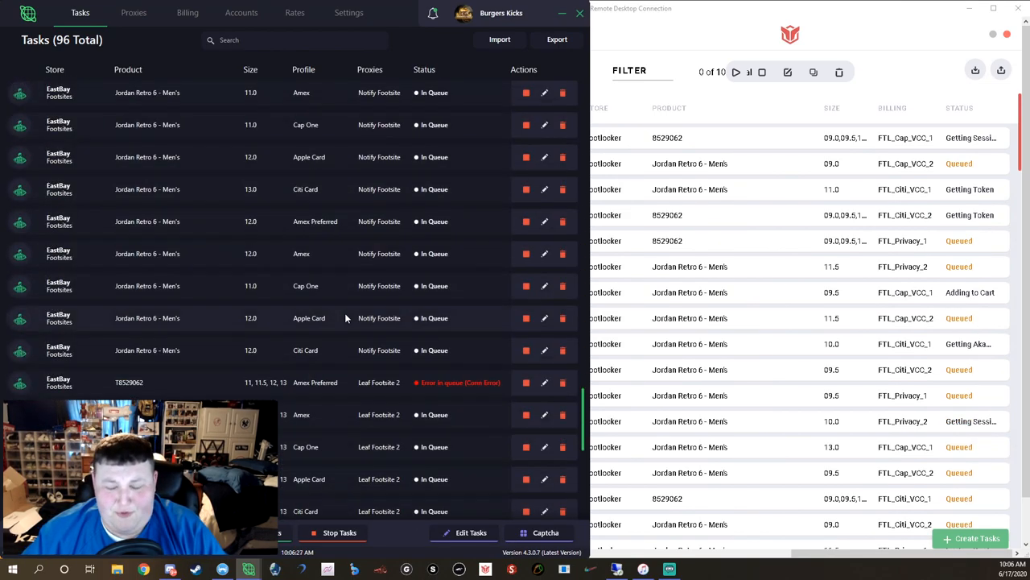
scroll(down, 3)
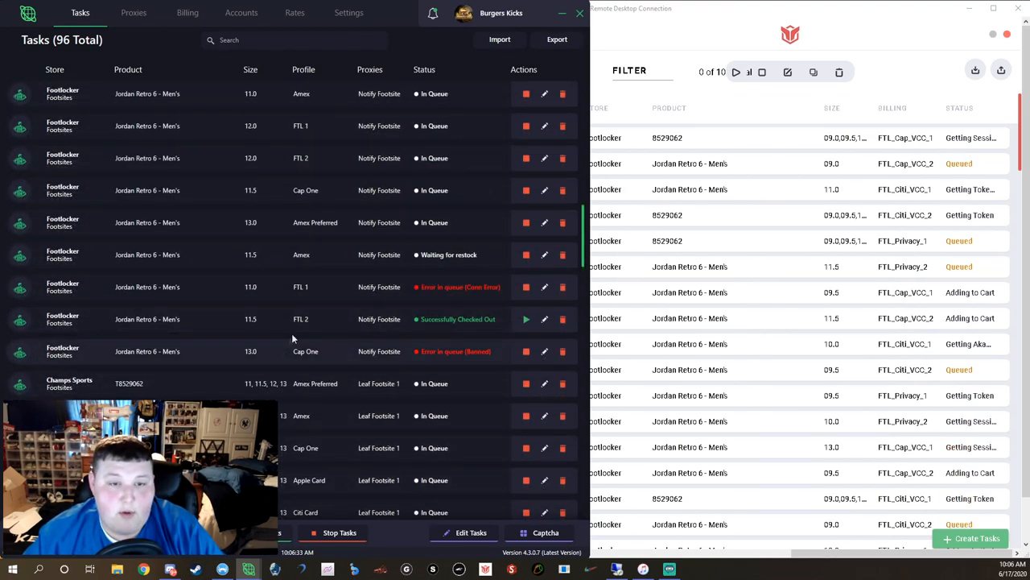
scroll(down, 3)
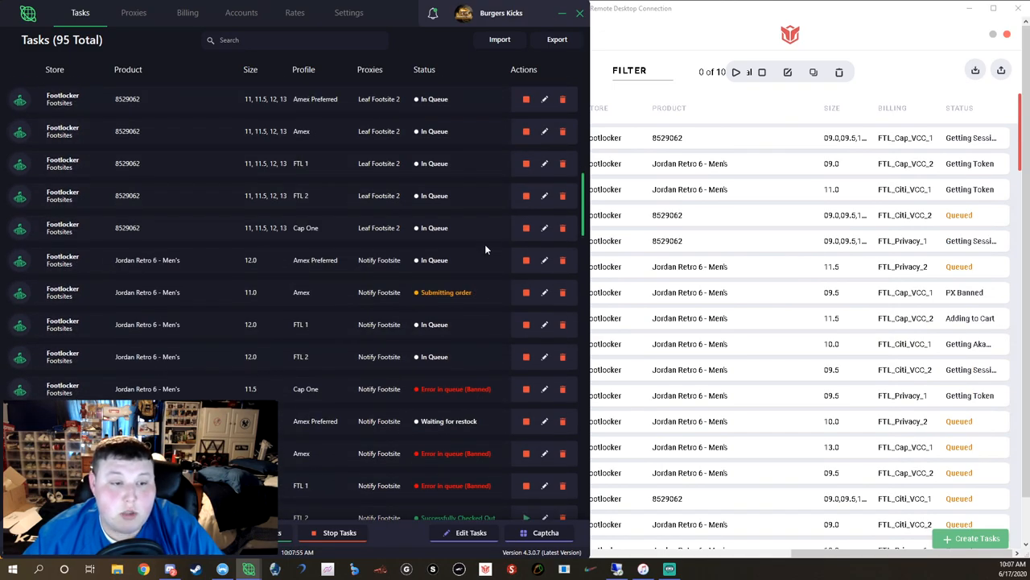
scroll(down, 3)
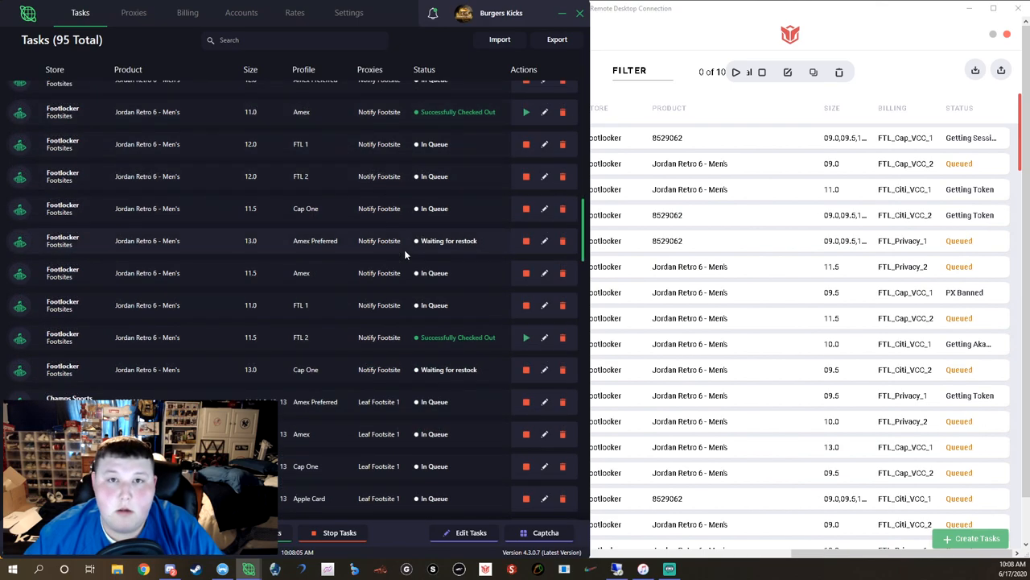
scroll(down, 3)
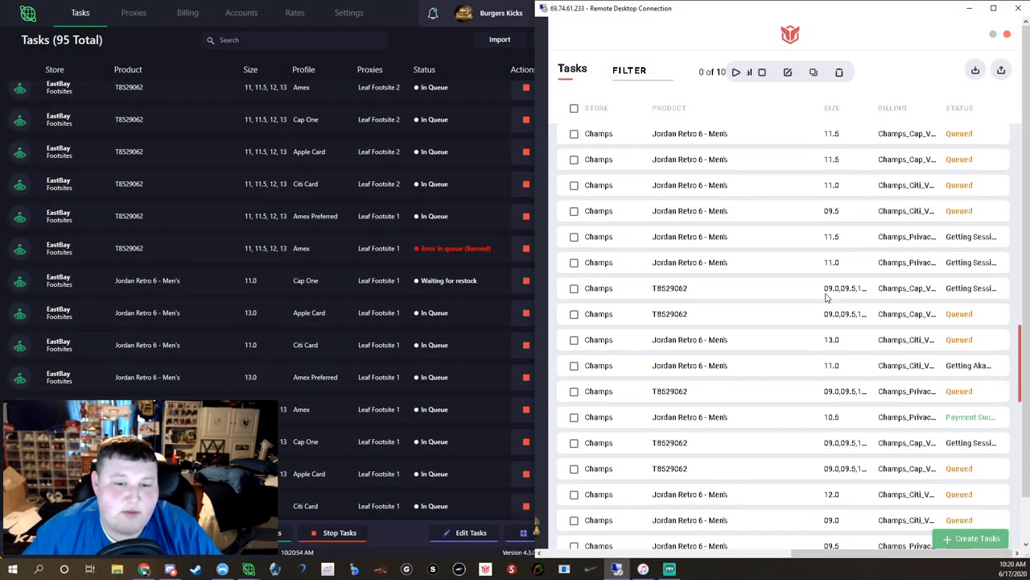
Step: Scroll to the bottom of the Tohru task table to reach the Eastbay TS29062 tasks
scroll(down, 3)
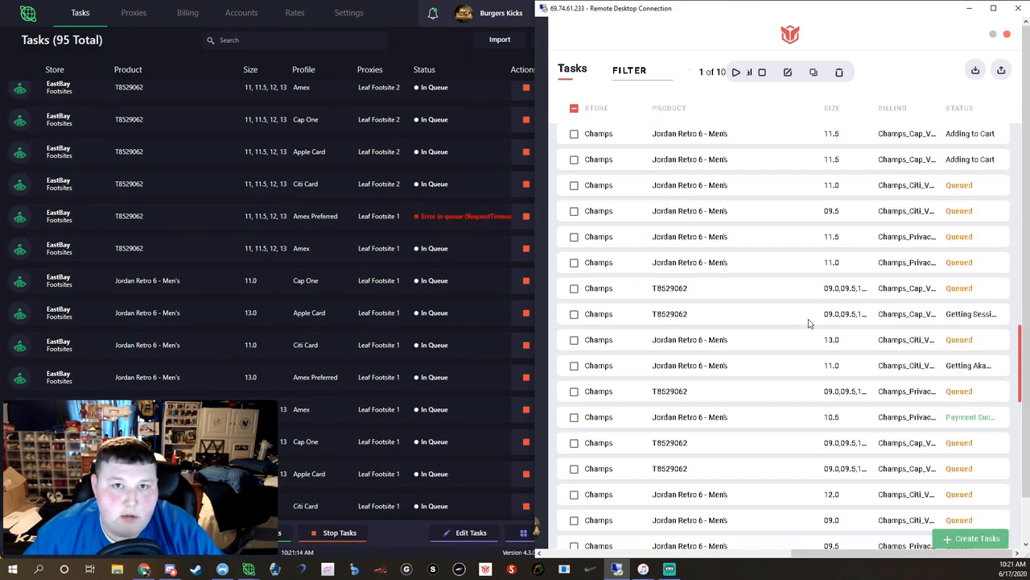
scroll(down, 3)
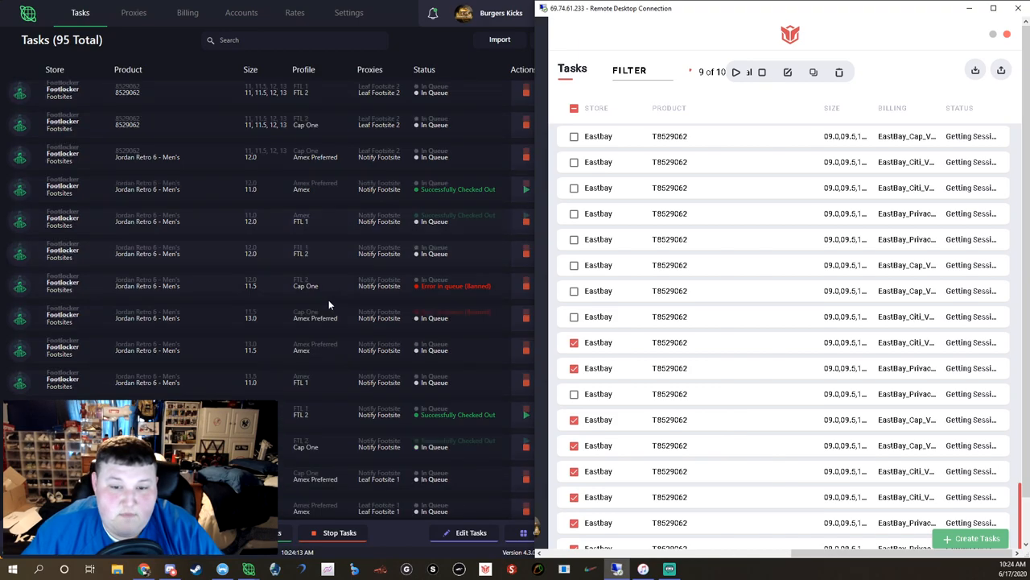
Step: Restart the selected Eastbay tasks so they show getting sessions again
scroll(down, 3)
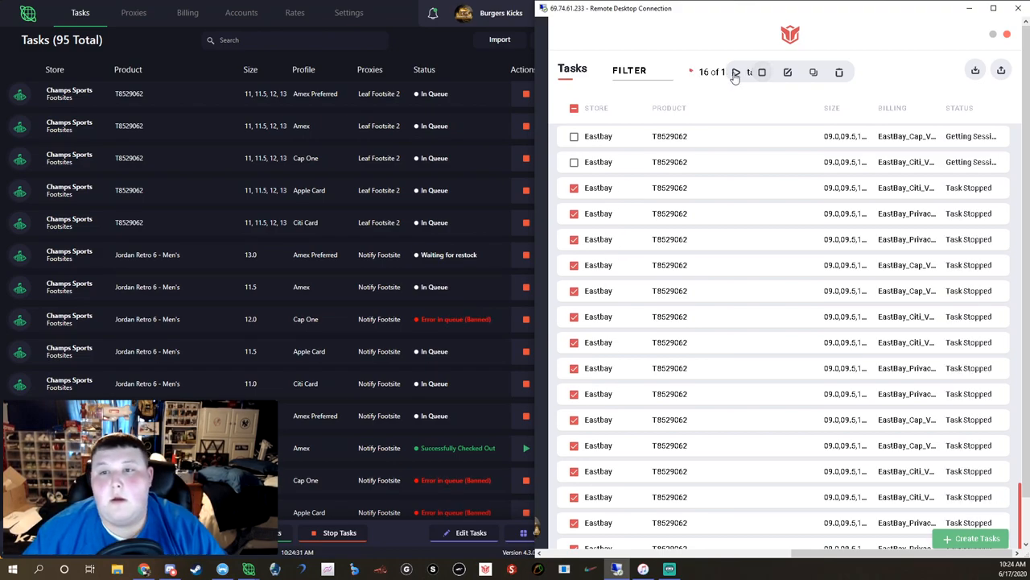
click(734, 71)
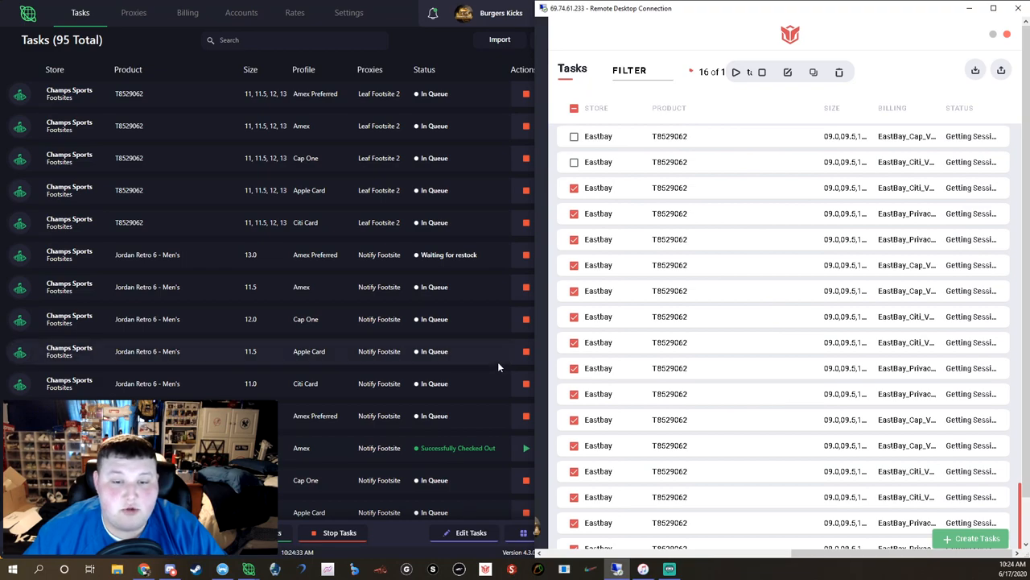
scroll(down, 3)
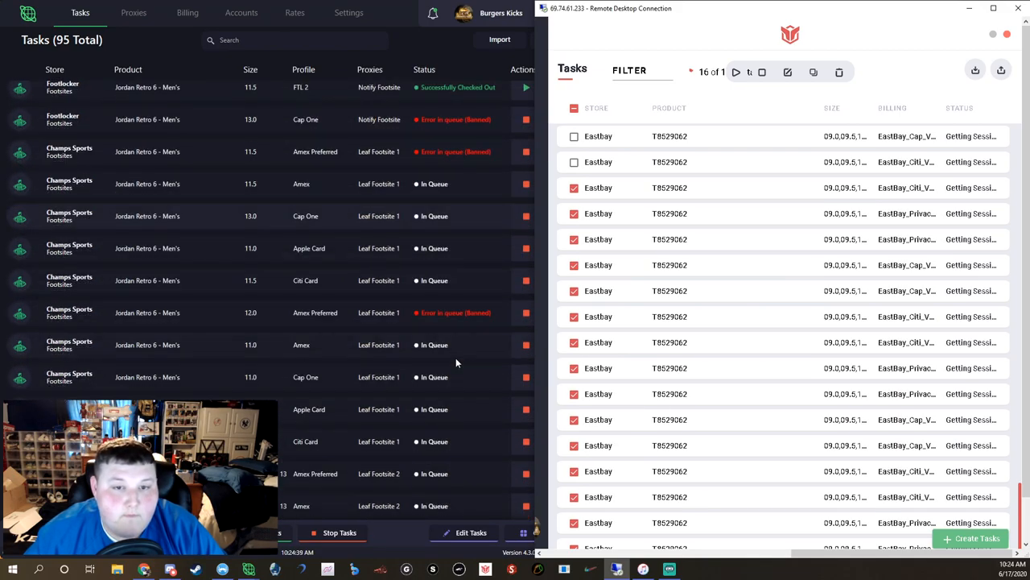
scroll(down, 3)
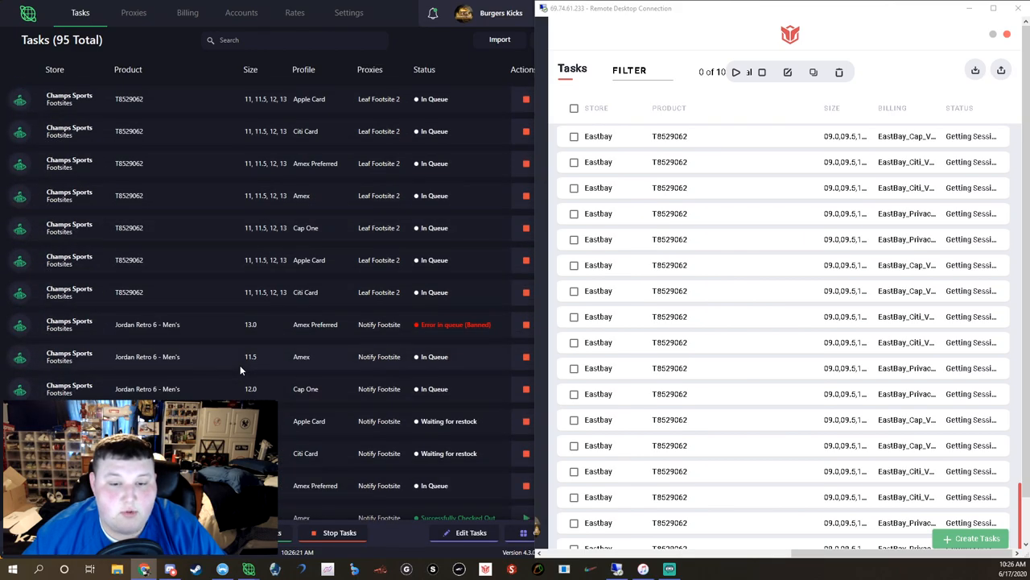
scroll(down, 3)
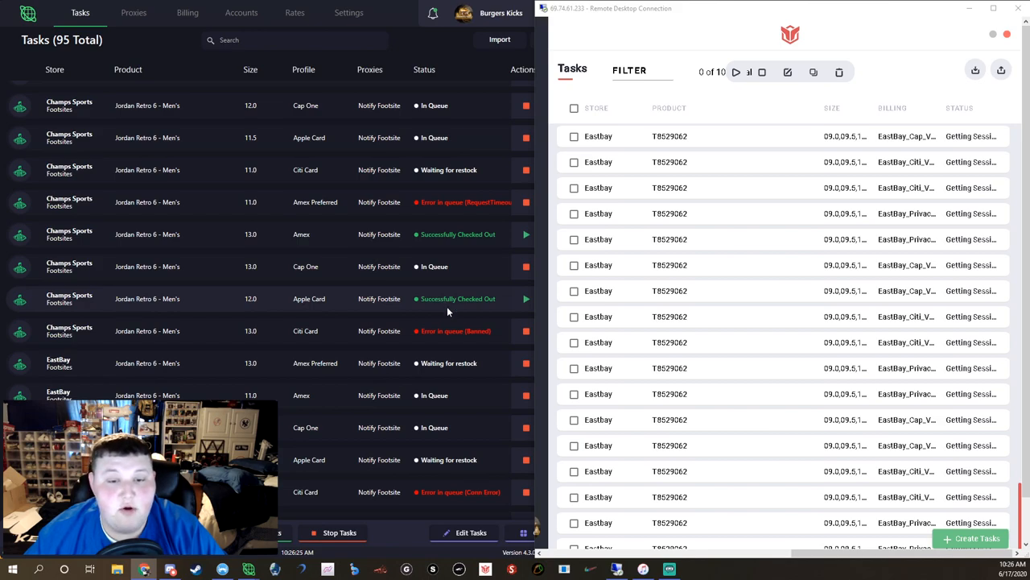
scroll(down, 3)
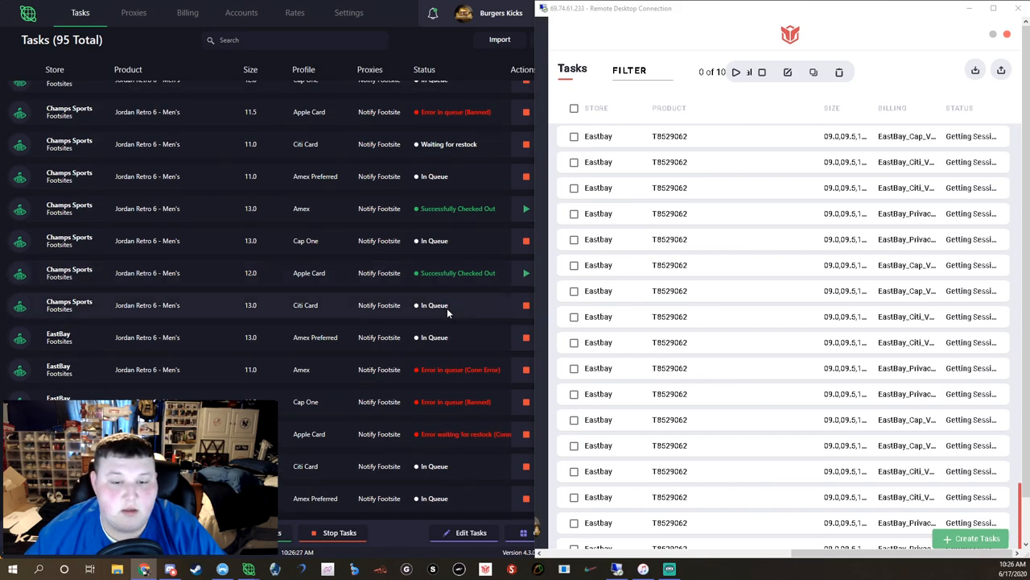
scroll(down, 3)
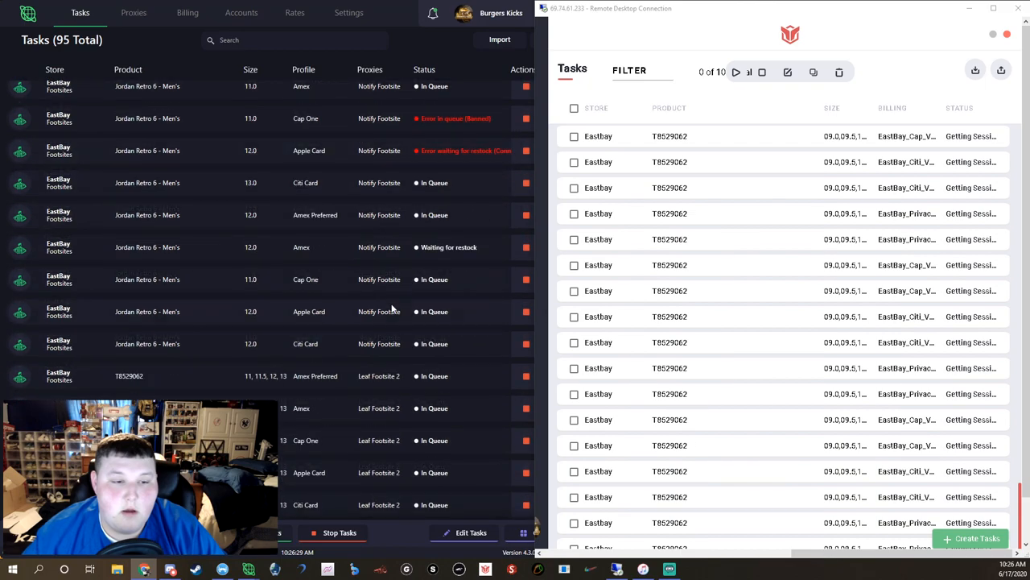
scroll(down, 3)
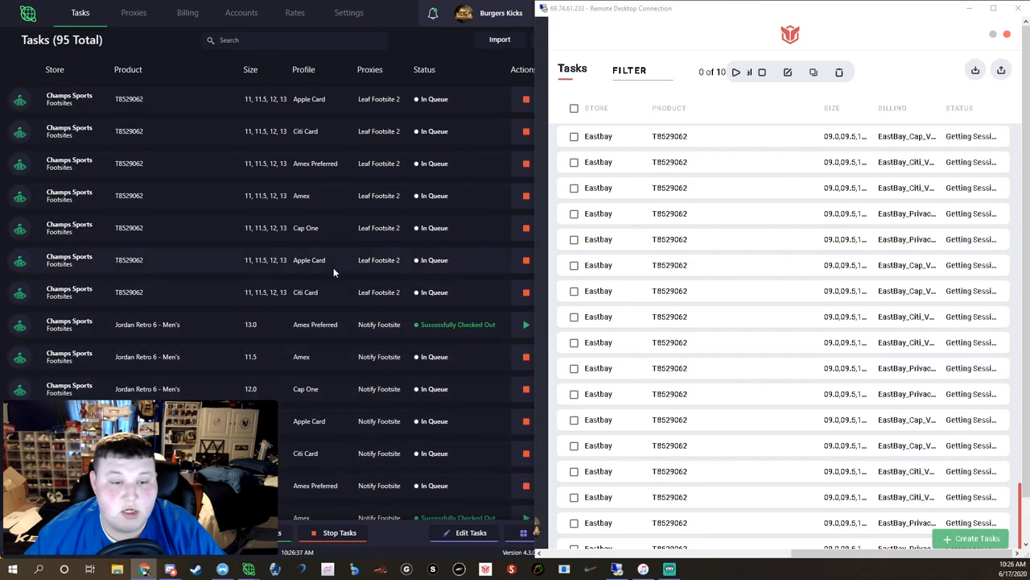
scroll(down, 3)
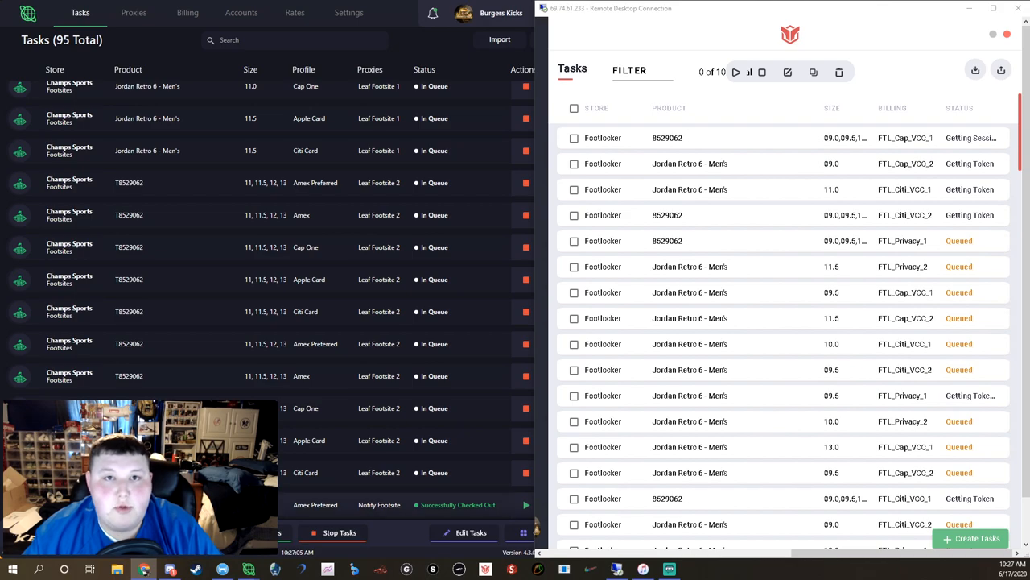
scroll(down, 3)
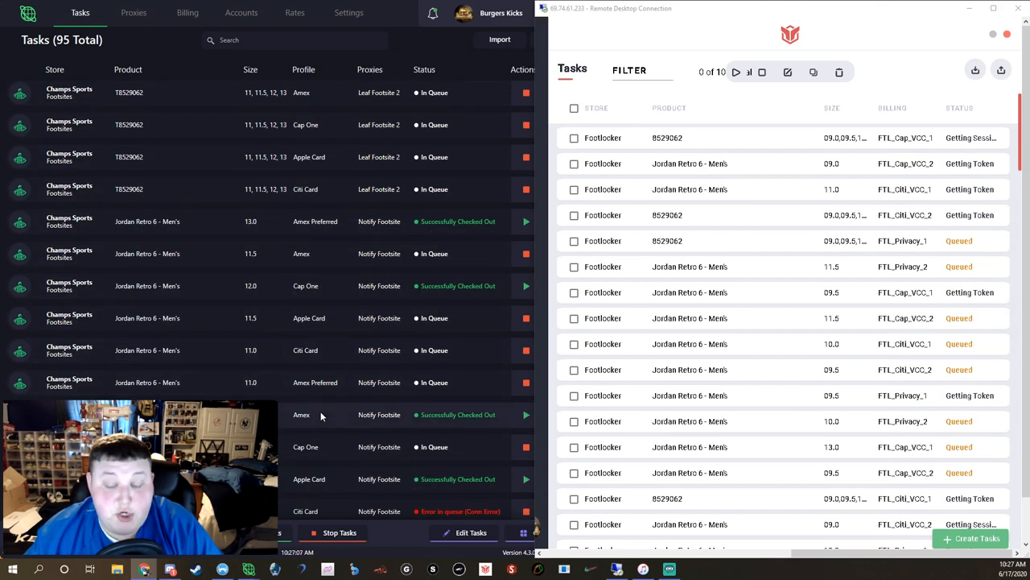
scroll(down, 3)
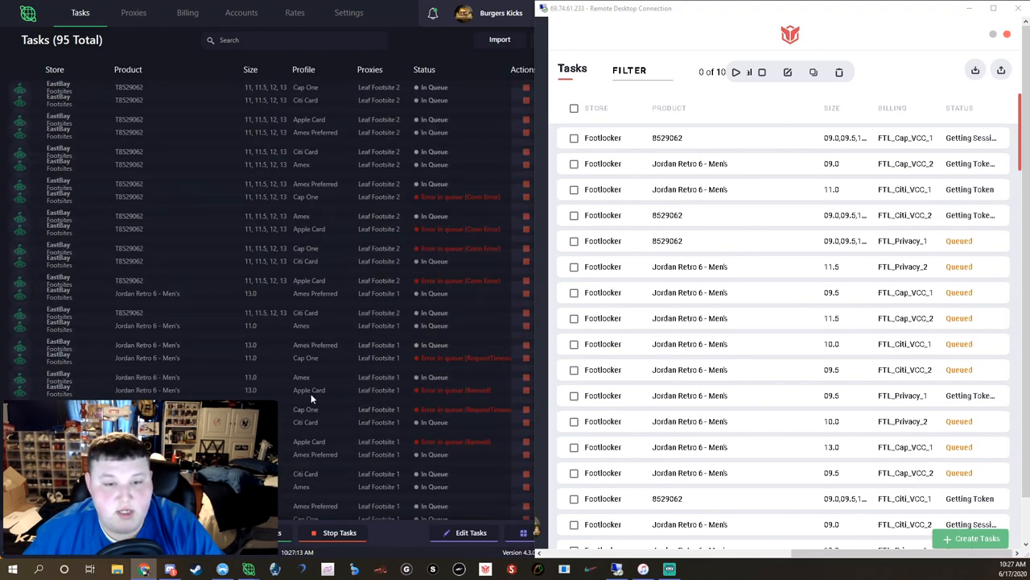
scroll(down, 3)
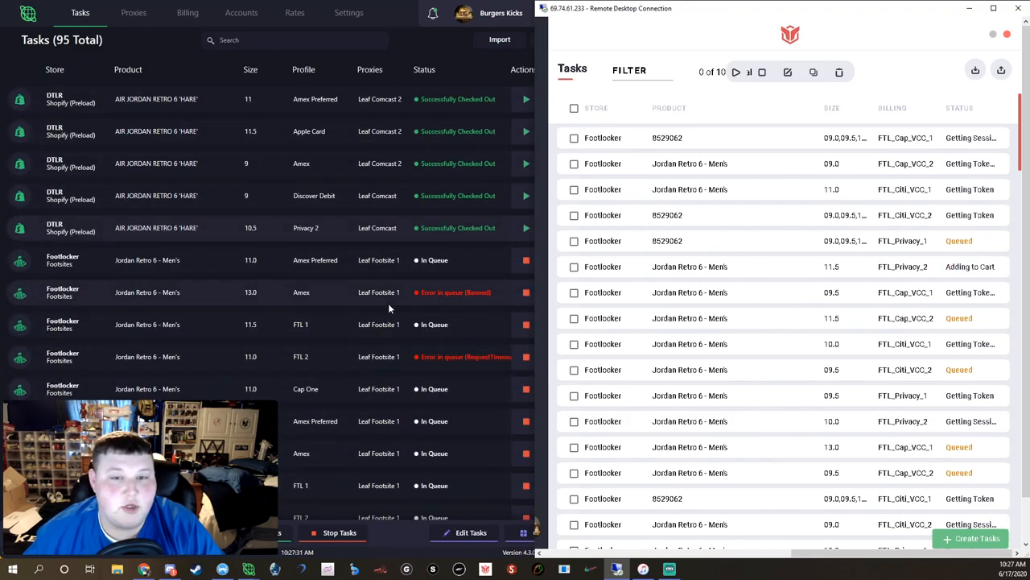
scroll(down, 3)
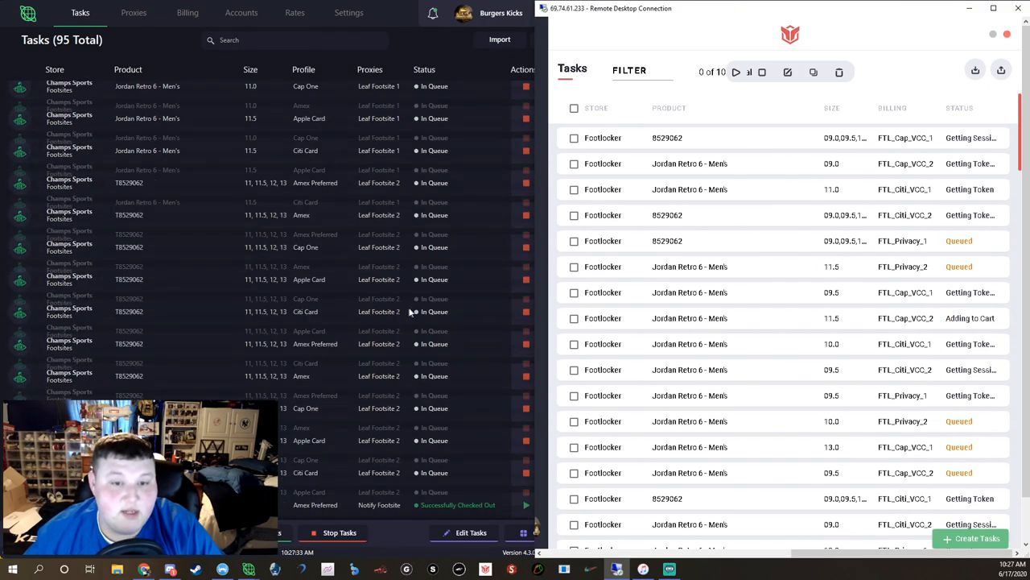
scroll(down, 3)
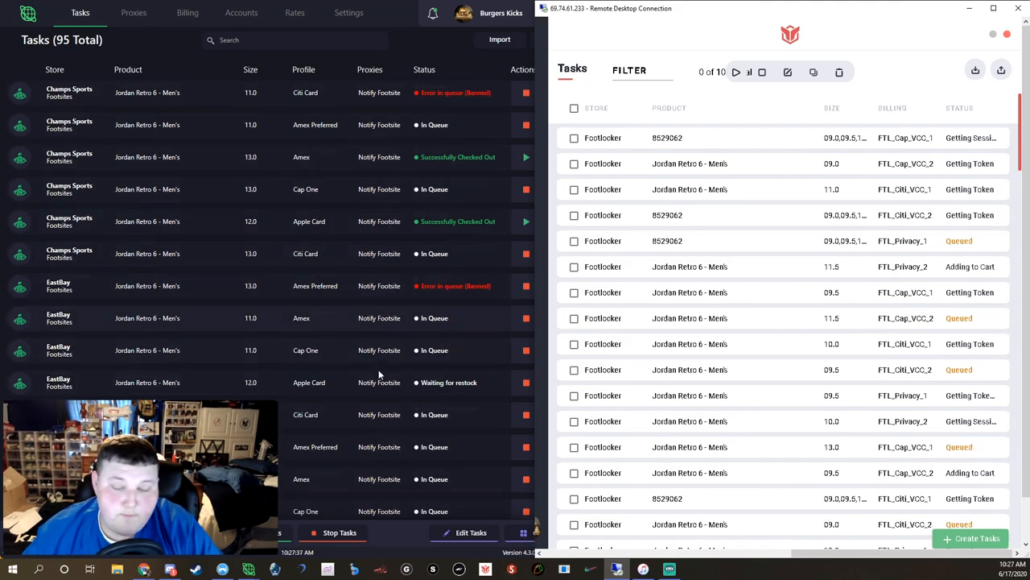
scroll(down, 3)
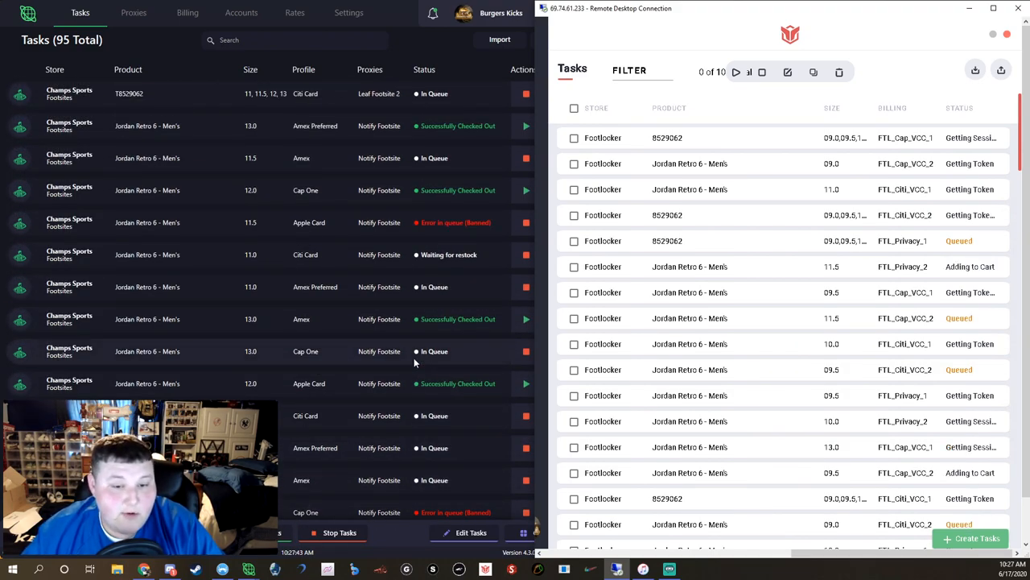
scroll(down, 3)
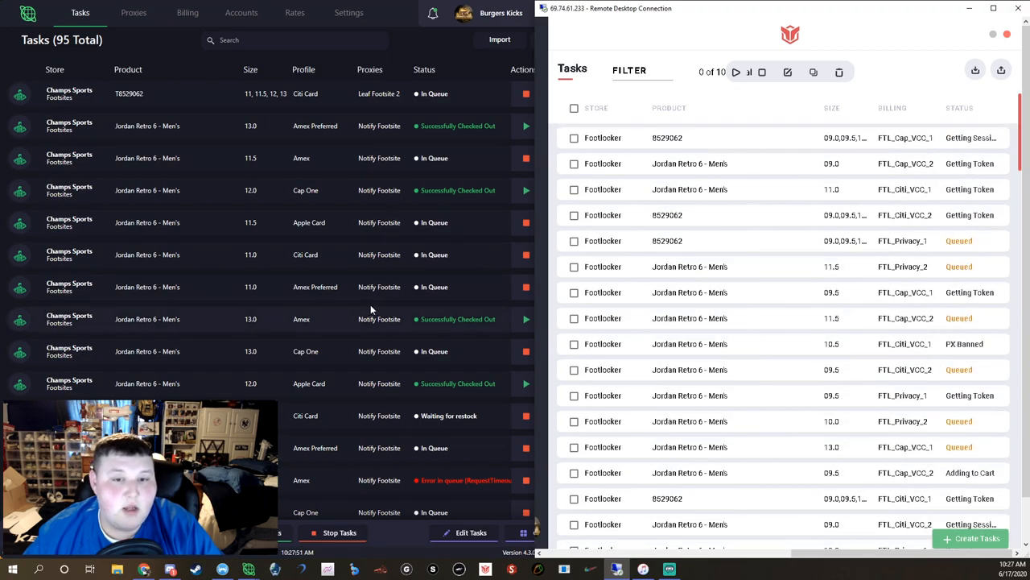
scroll(down, 3)
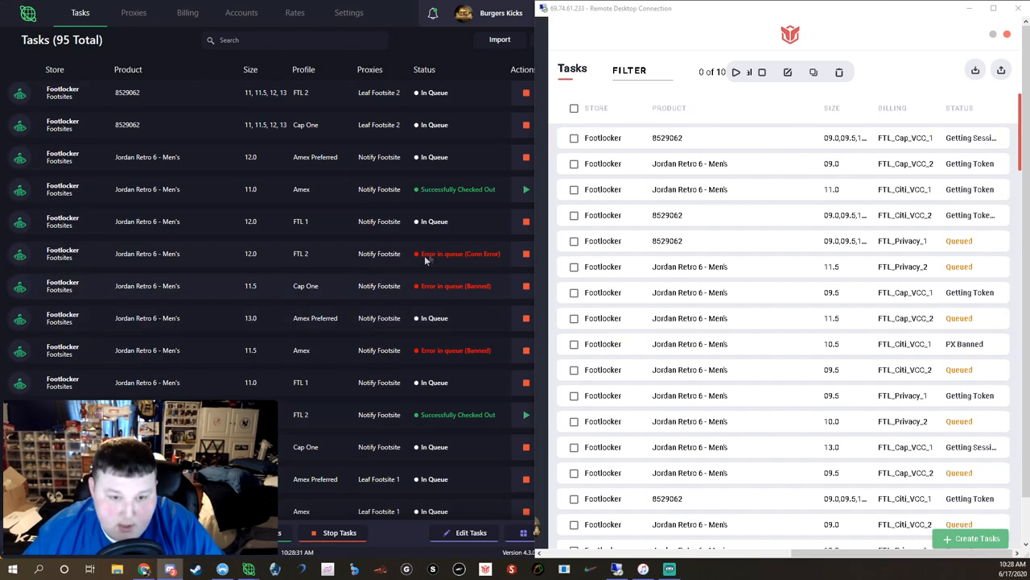
scroll(down, 3)
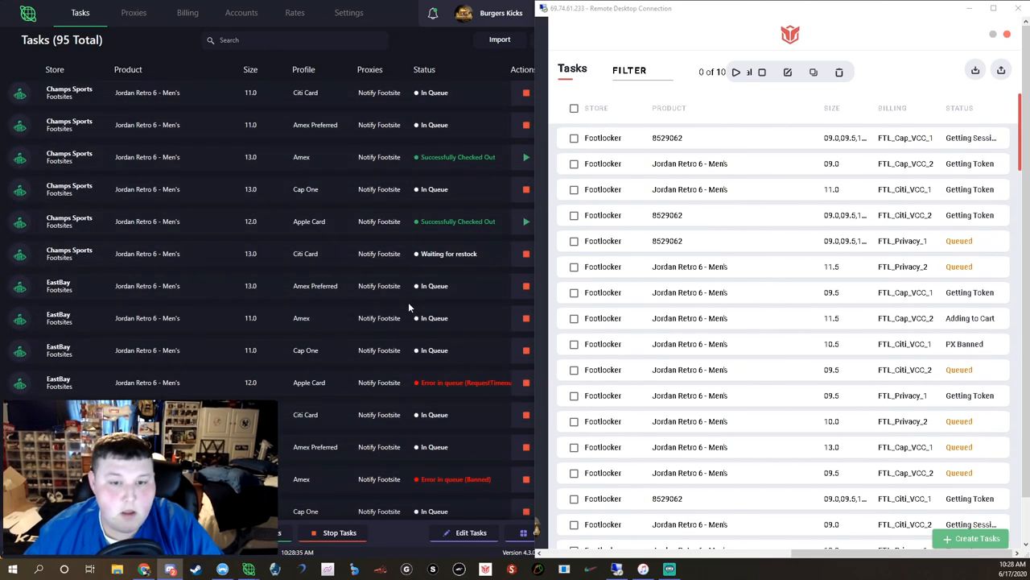
scroll(down, 3)
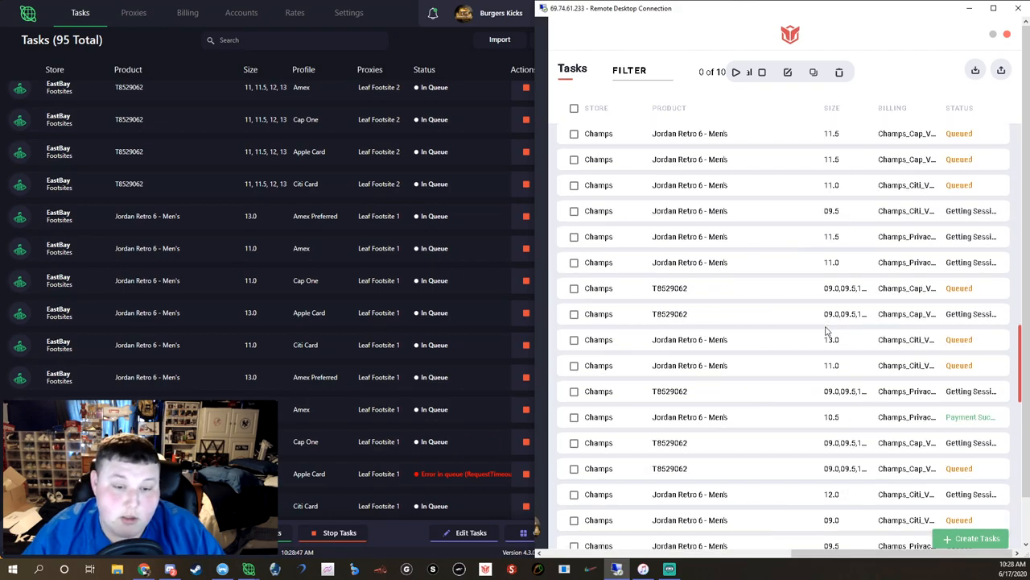
Step: Select every task in Toru and delete them all, leaving the list empty
click(573, 108)
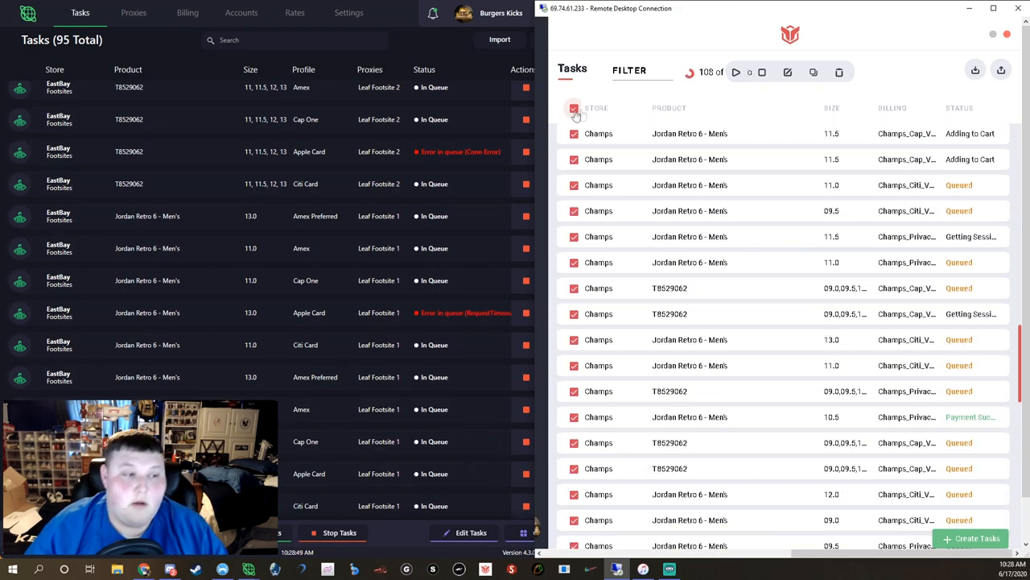
click(838, 71)
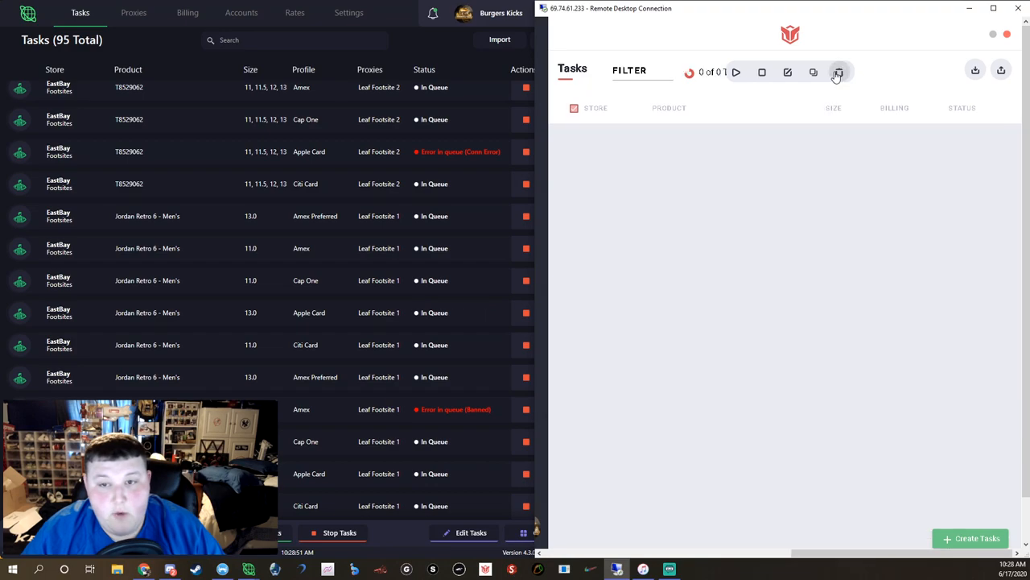
click(839, 71)
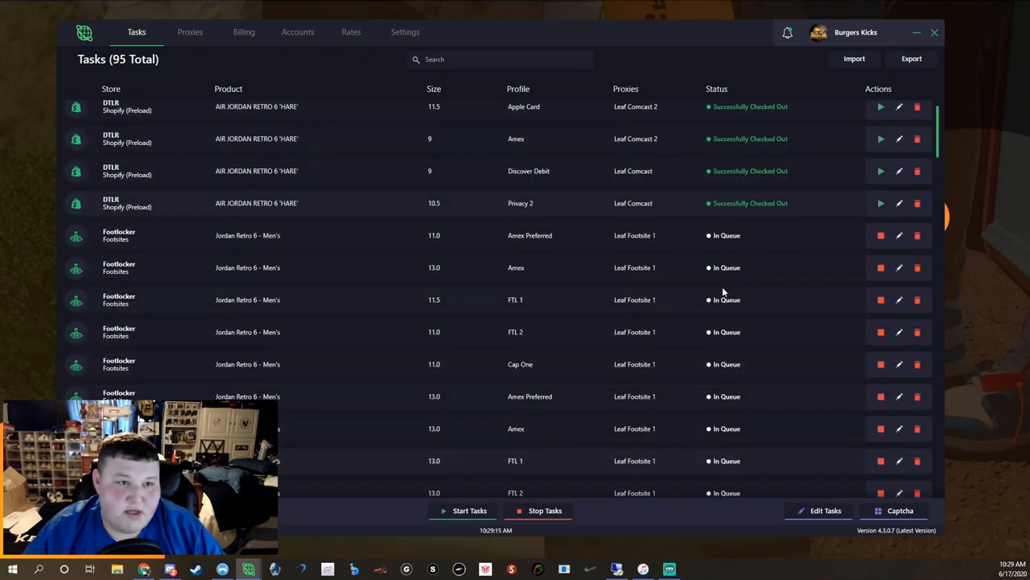
Step: Scroll through the enlarged Cyber AIO task list to review all 95 tasks and their columns
scroll(down, 3)
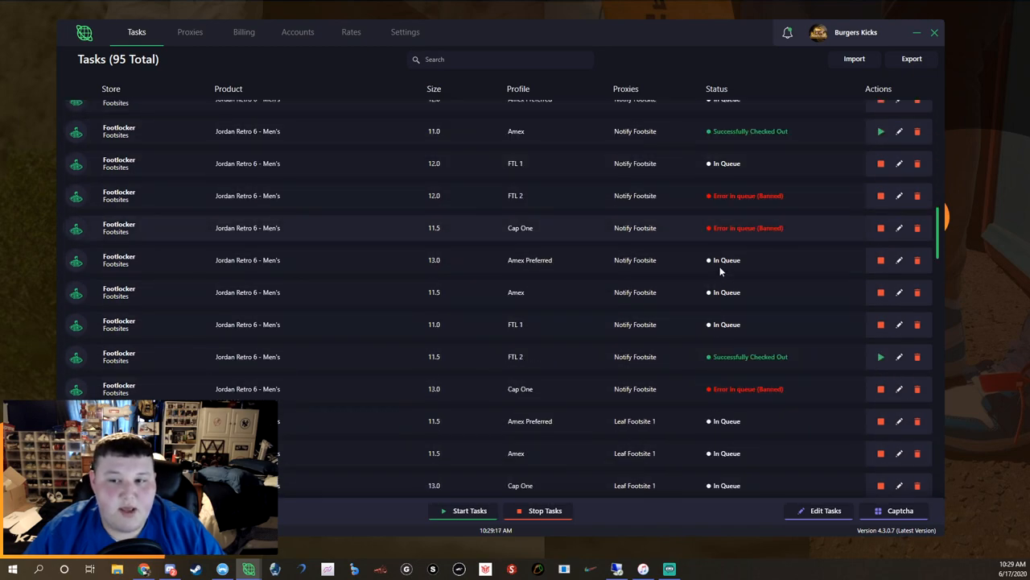
scroll(down, 3)
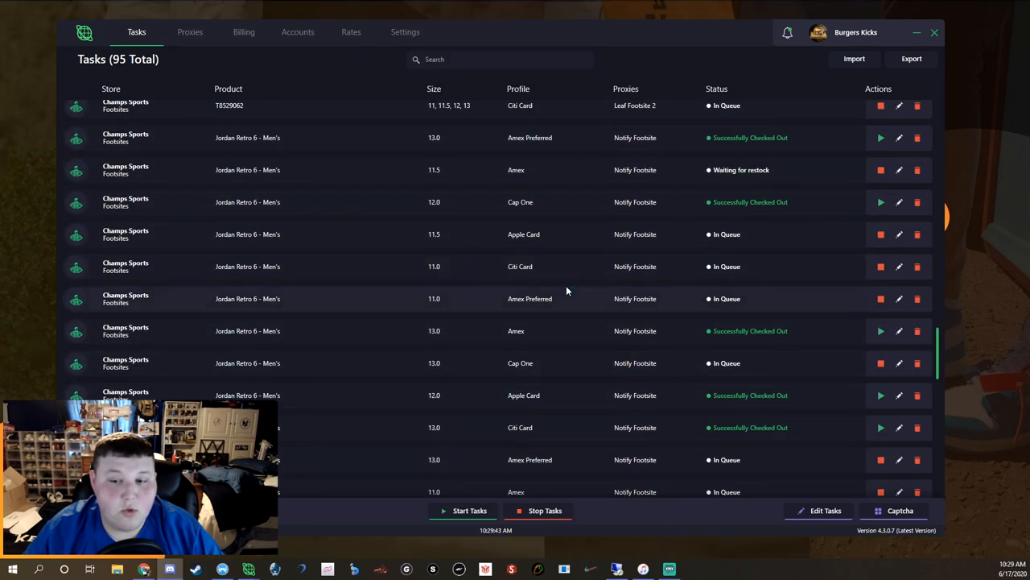
scroll(down, 3)
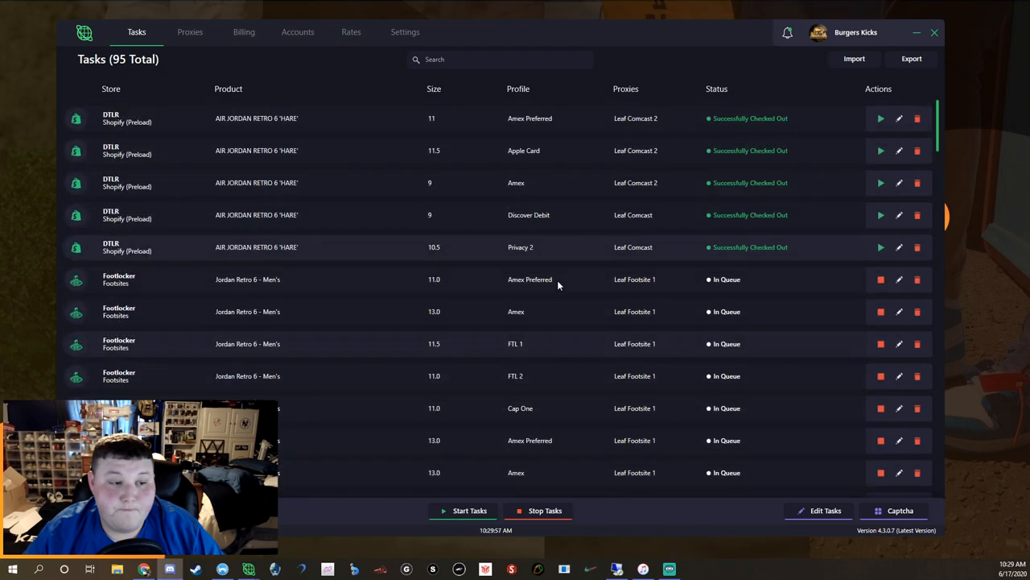
scroll(down, 3)
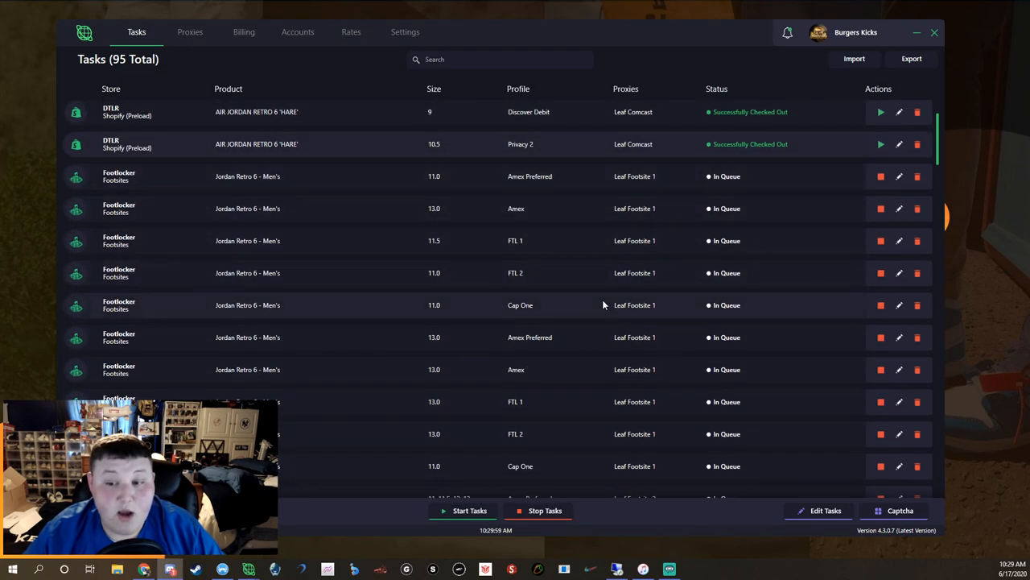
scroll(down, 3)
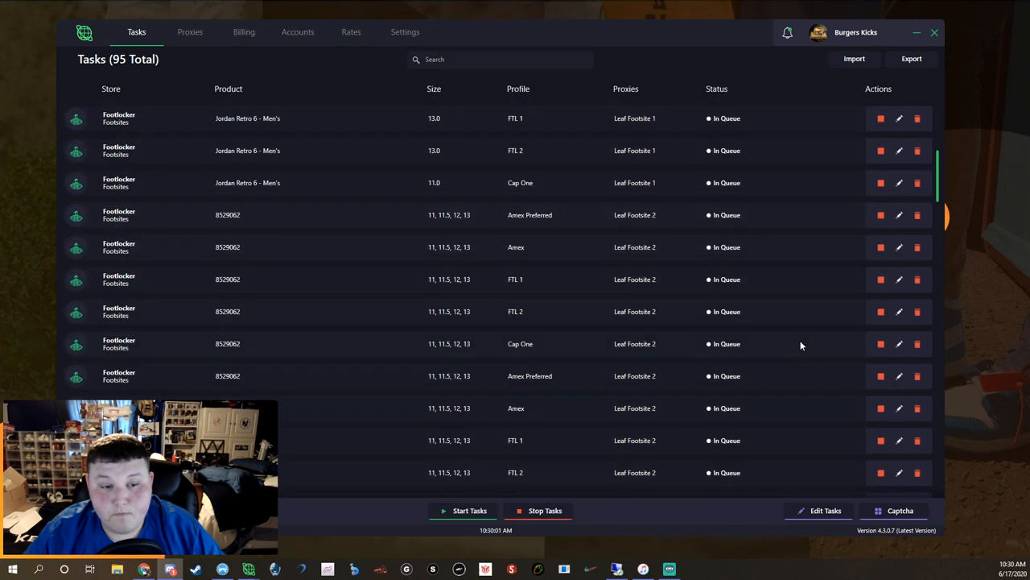
scroll(down, 3)
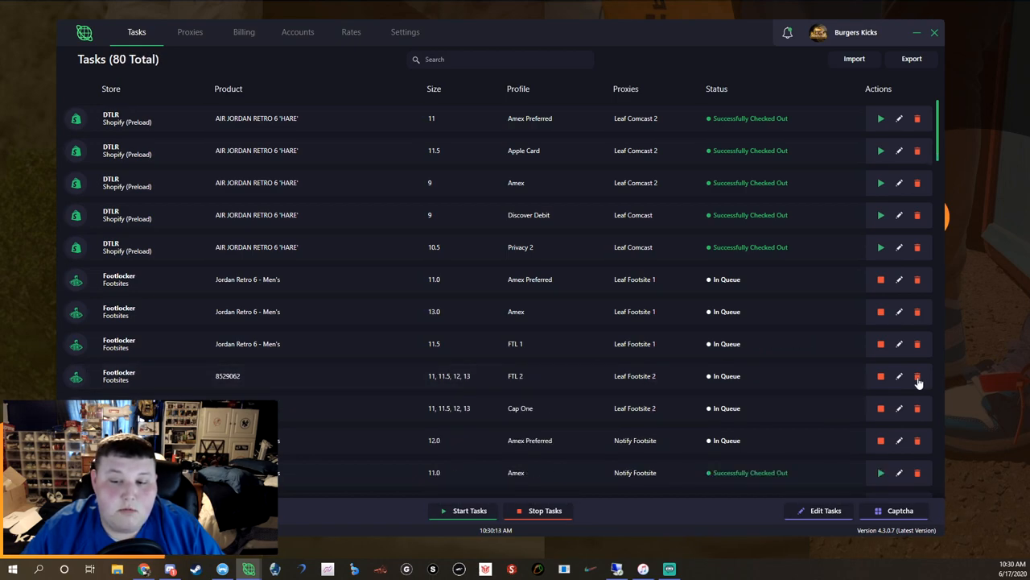
Step: Delete the queued tasks that did not check out, bringing the list down to 41 tasks
click(918, 377)
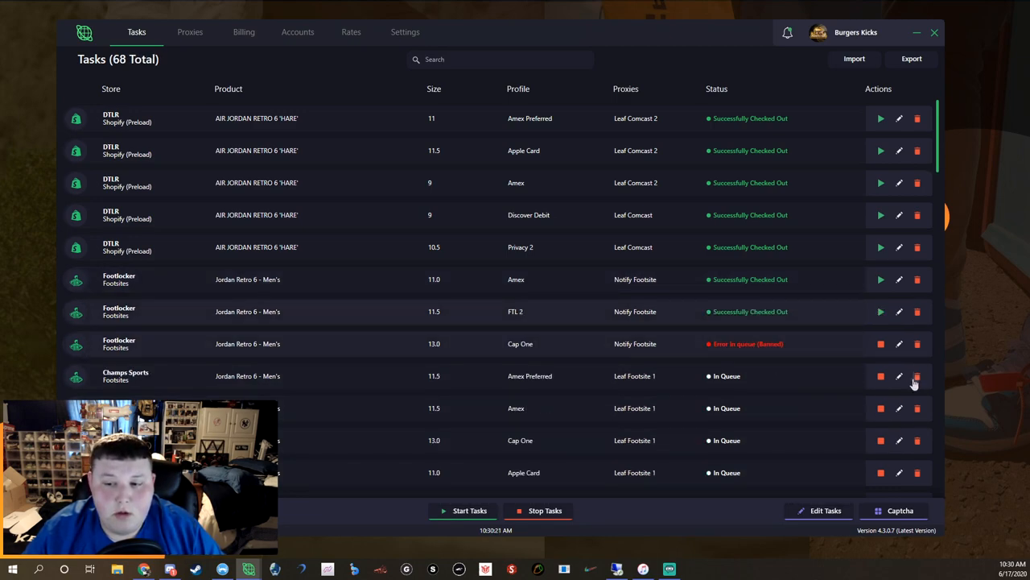
click(918, 377)
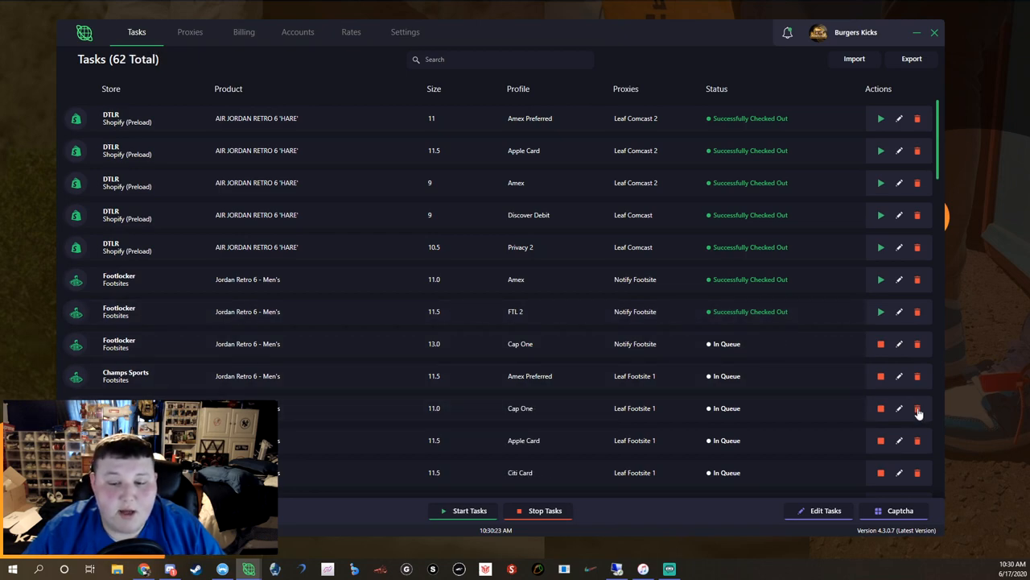
click(918, 409)
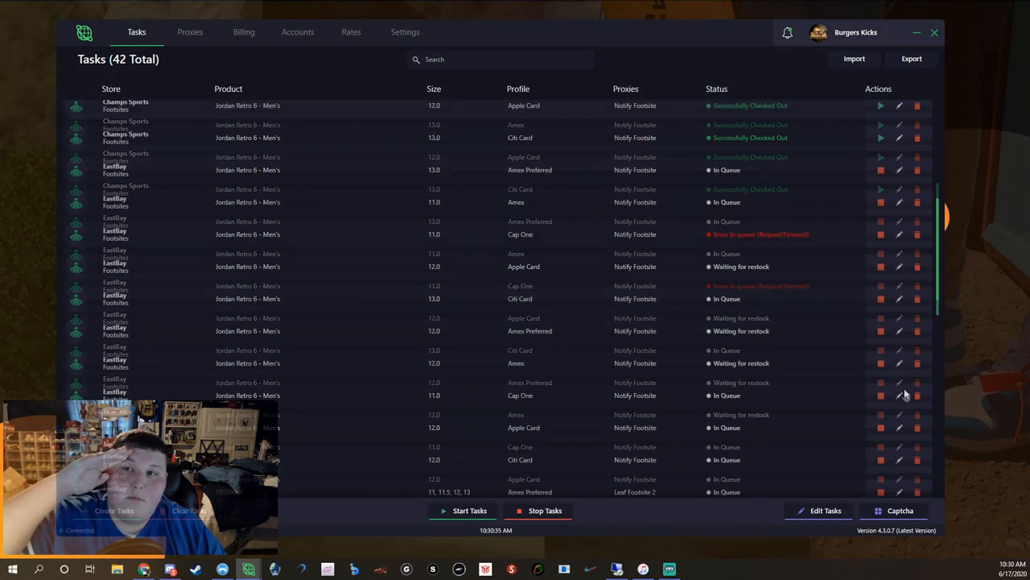
click(918, 395)
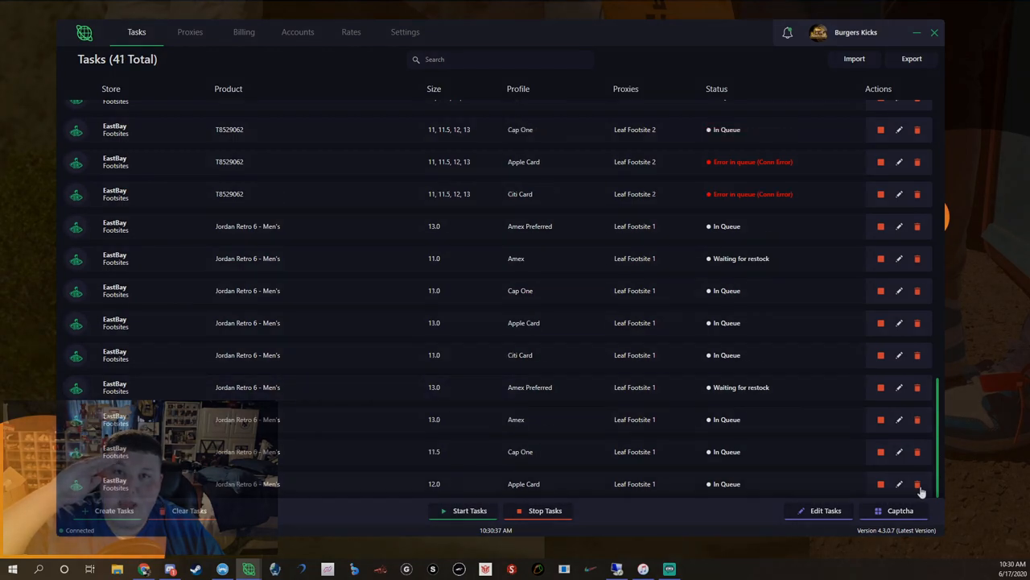